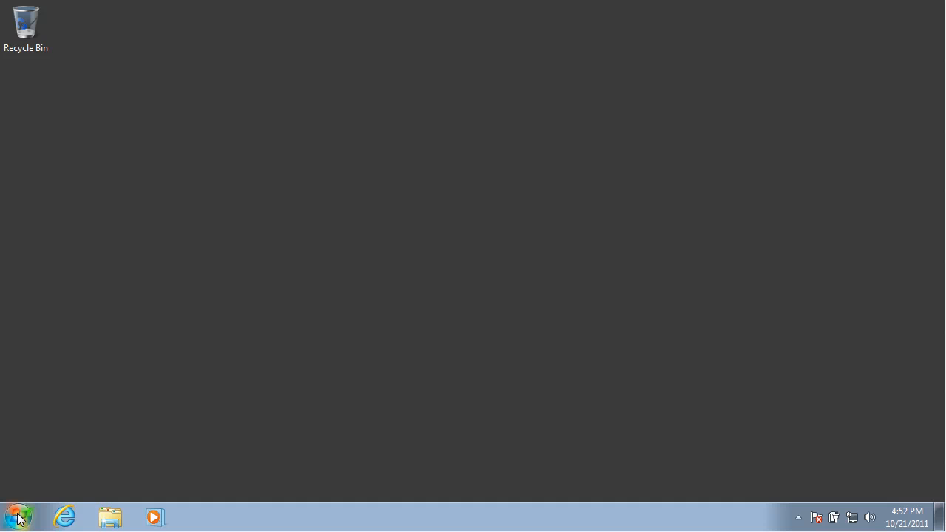
- Show Windows PowerShell's launch options in the Start menu, including Run as administrator
{"action": "left_click", "coordinate": [25, 514]}
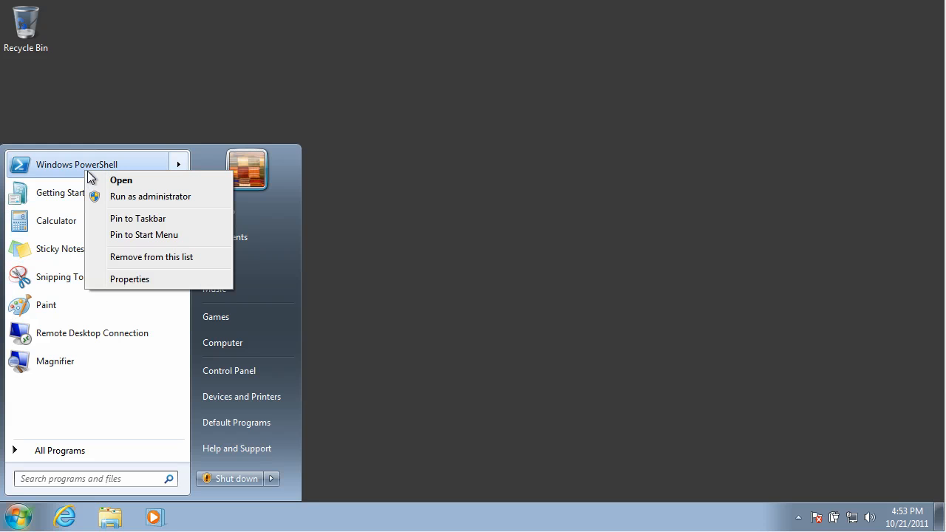
- Run PowerShell as administrator, supplying the domain administrator credentials in the UAC prompt
{"action": "left_click", "coordinate": [150, 196]}
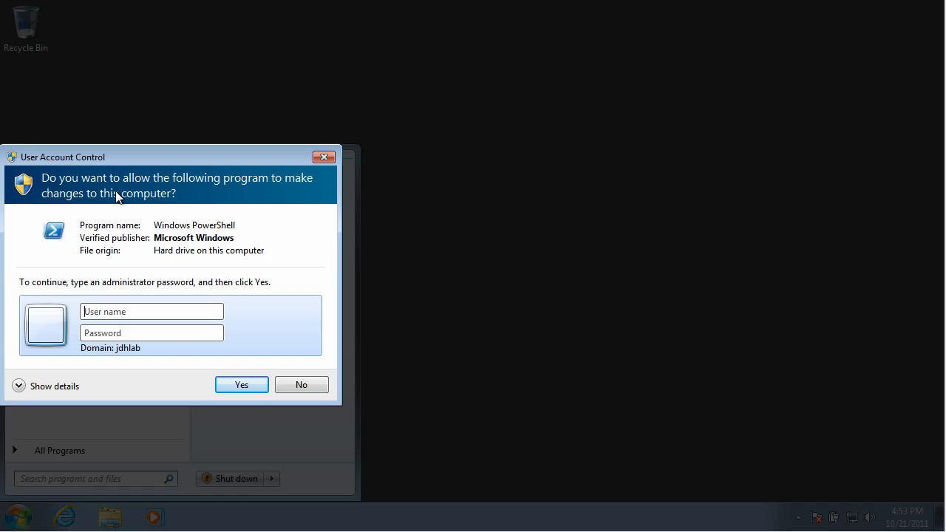
{"action": "type", "text": "glob"}
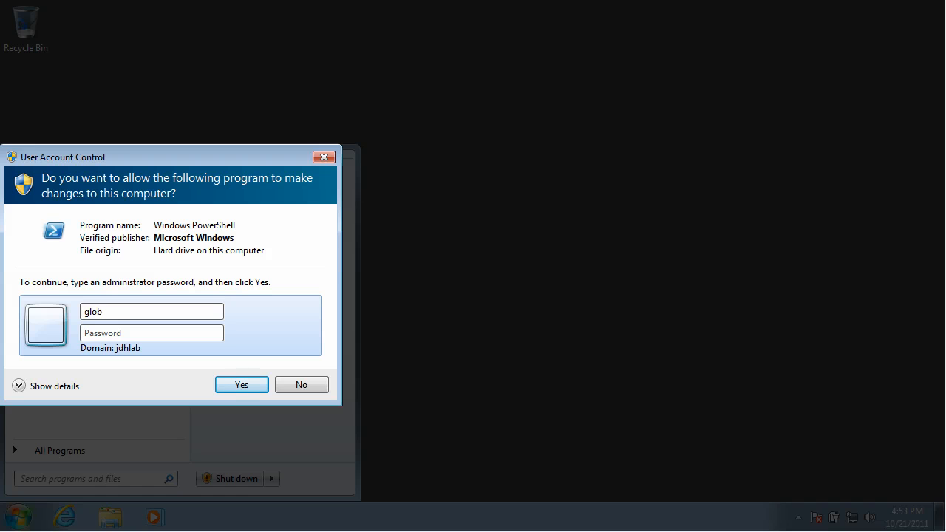
{"action": "type", "text": "mostna"}
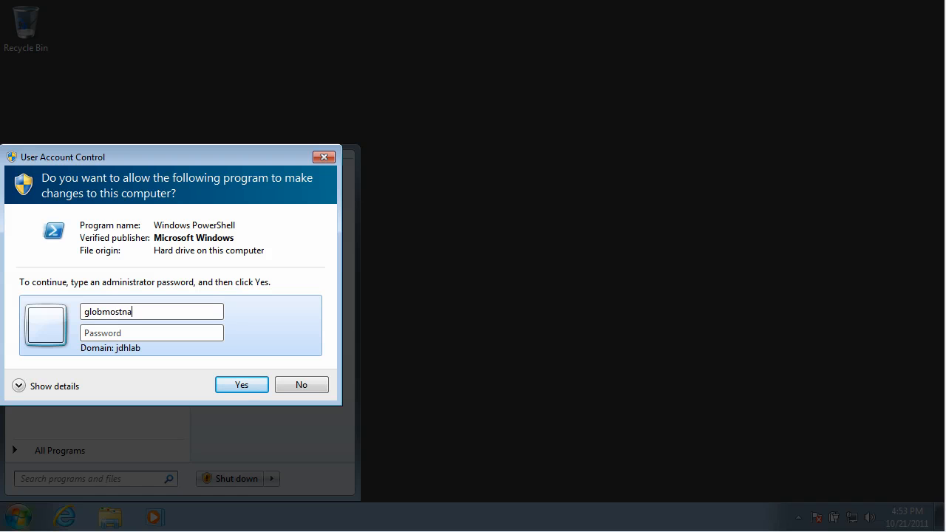
{"action": "key", "text": "BackSpace"}
{"action": "type", "text": "omantics\\administrator"}
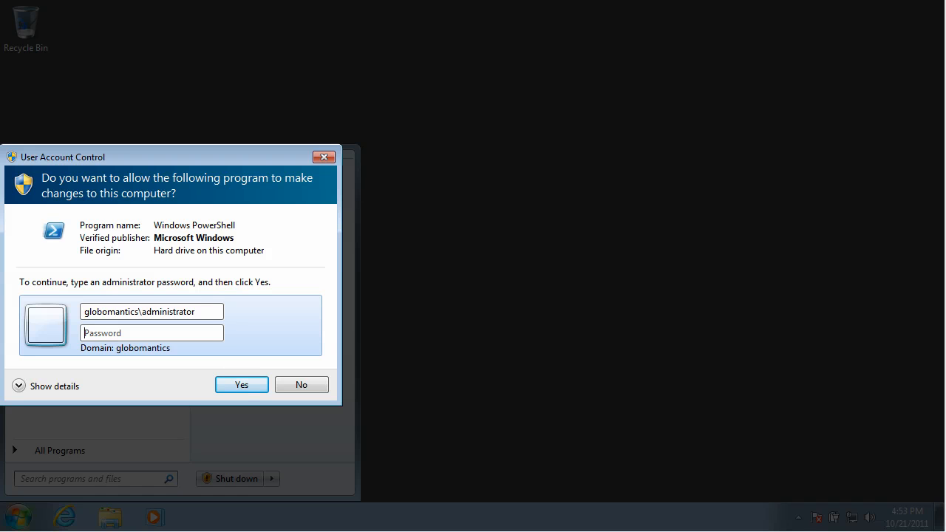
{"action": "type", "text": "••"}
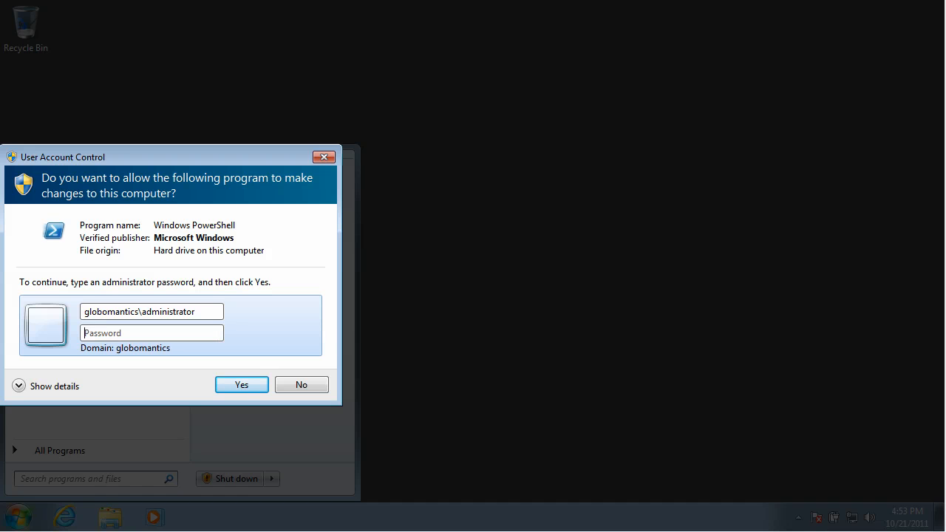
{"action": "left_click", "coordinate": [241, 384]}
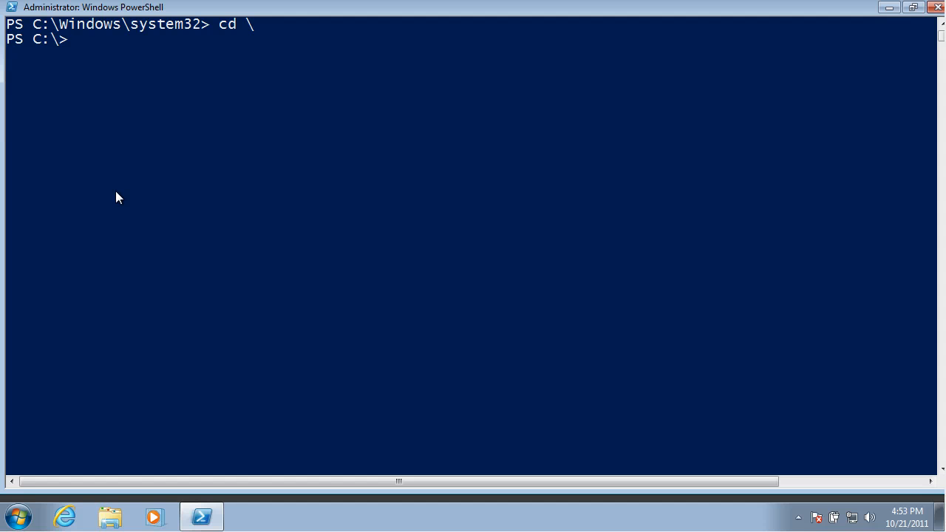
- Type the script path \\chi-fp01\scripts\DocBackup-to-VHD.ps1 at the C:\ prompt
{"action": "type", "text": "\\"}
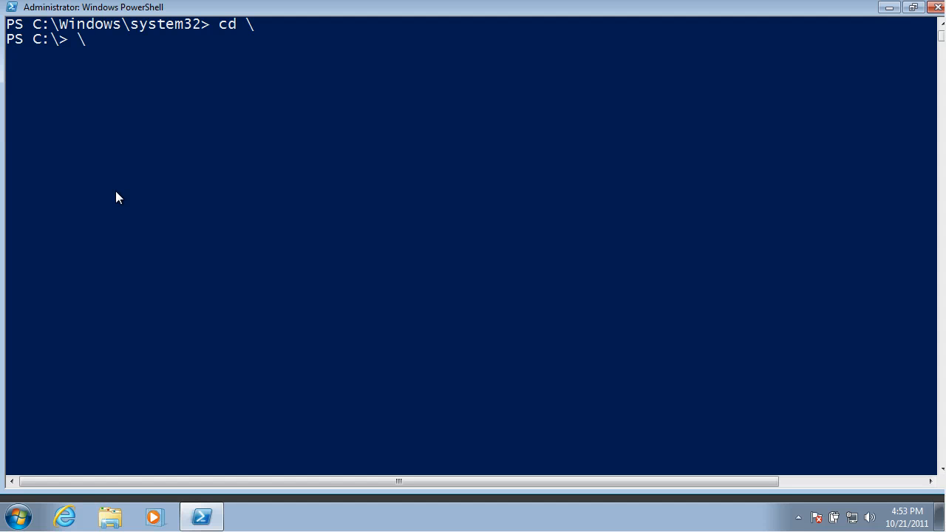
{"action": "type", "text": "\\chi-f"}
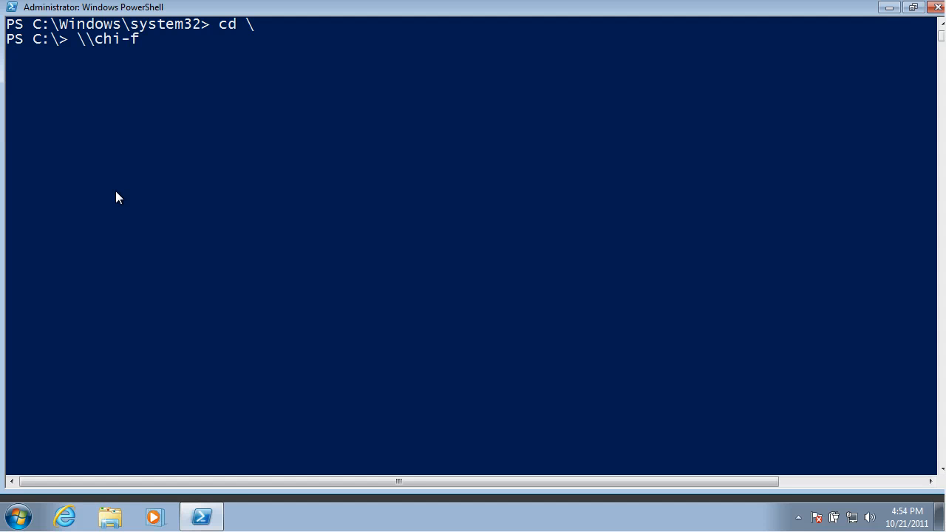
{"action": "type", "text": "p0"}
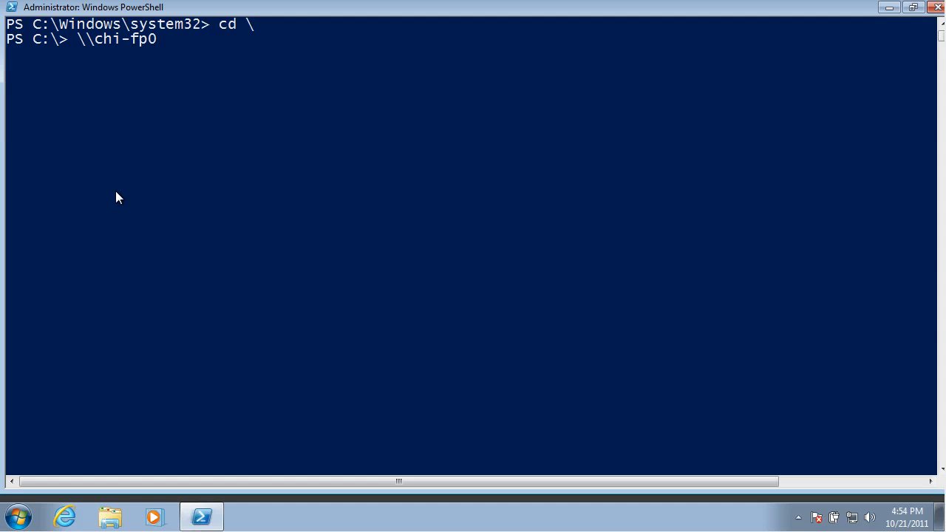
{"action": "type", "text": "1\\scripts\\DocBackup-to-VHD.ps1"}
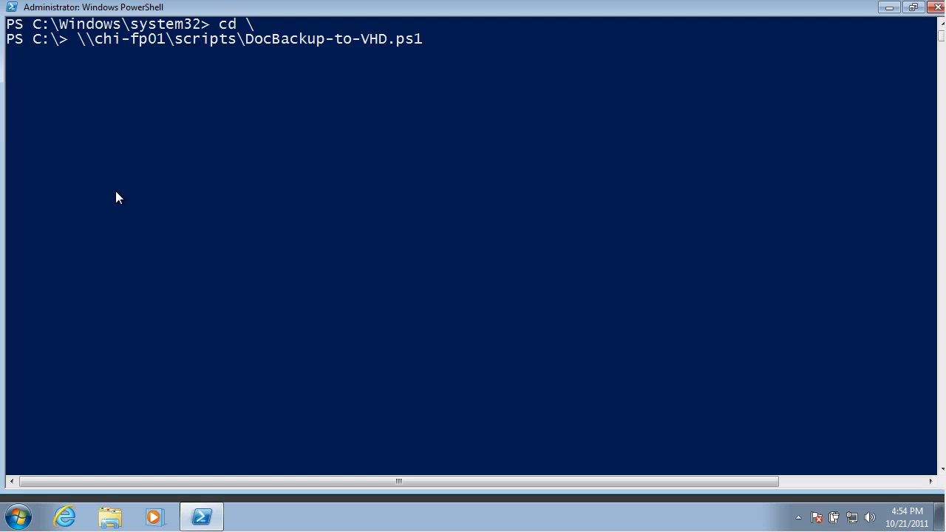
- Add -Path with the user's documents folder, then begin the -VHDPath parameter
{"action": "type", "text": "-Path"}
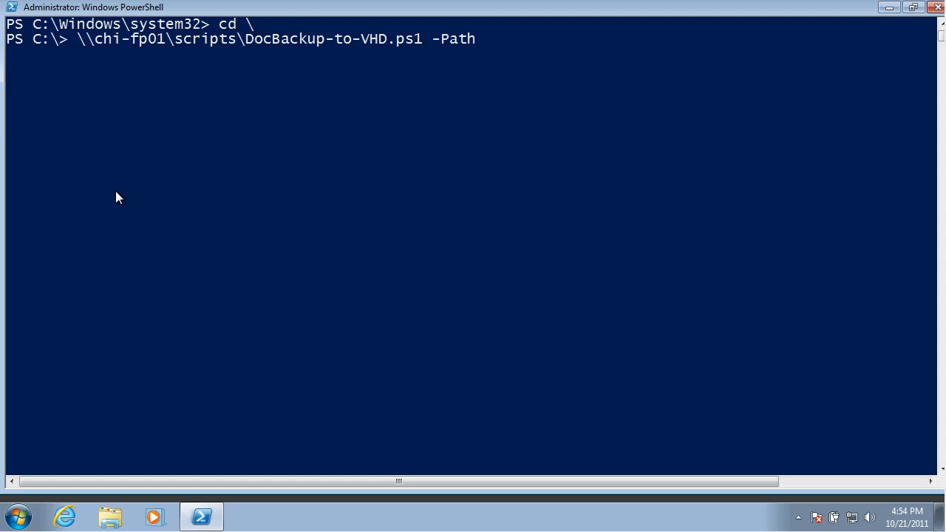
{"action": "type", "text": "c"}
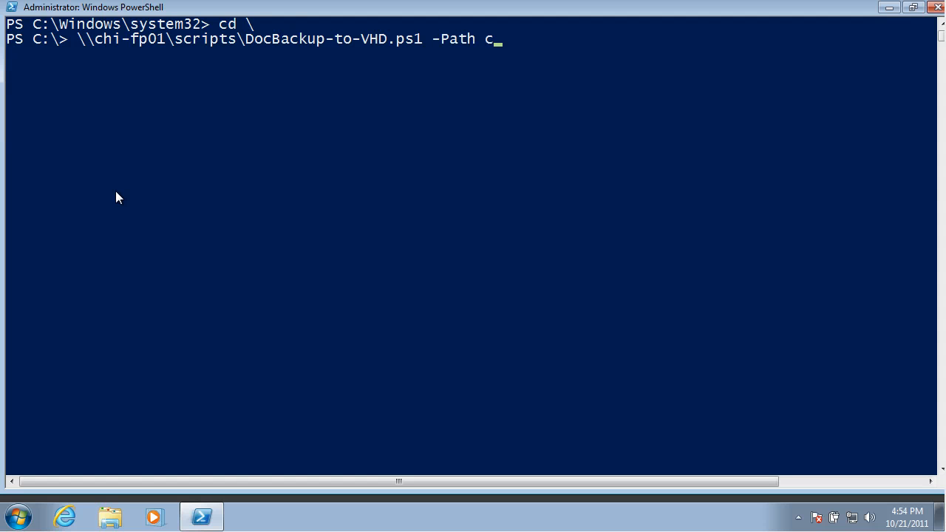
{"action": "type", "text": ":\\users\\do"}
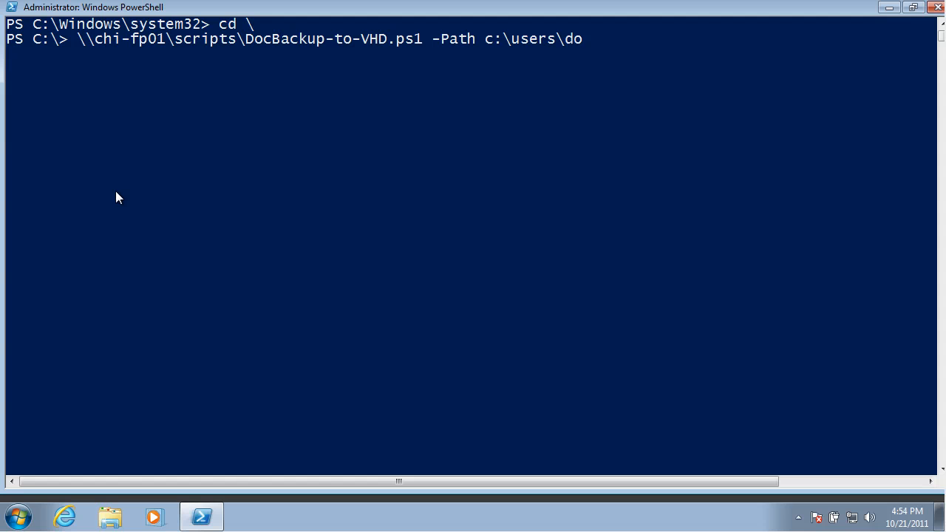
{"action": "key", "text": "BackSpace"}
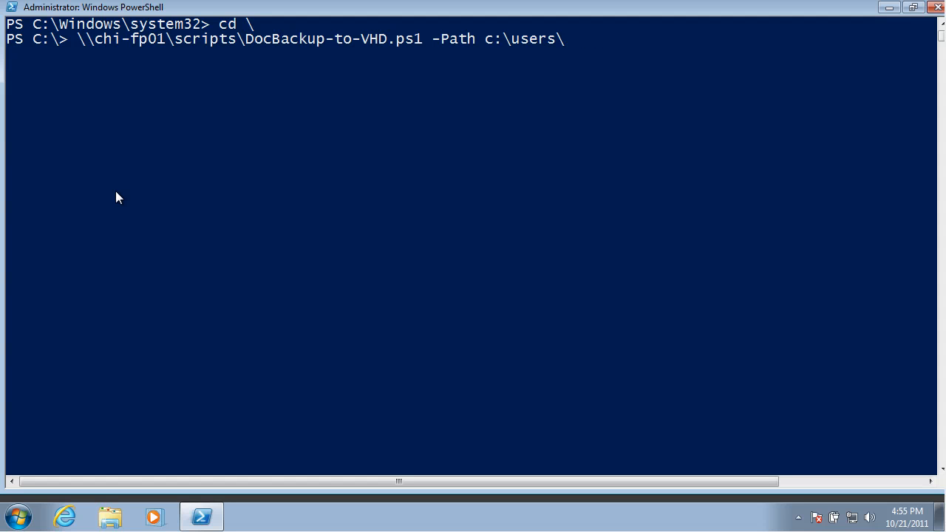
{"action": "type", "text": "afre"}
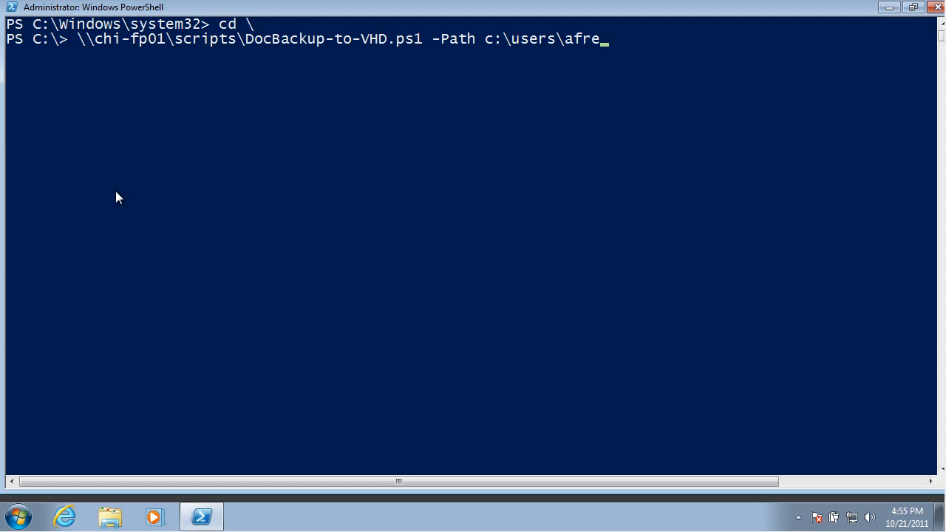
{"action": "type", "text": "do\\documents"}
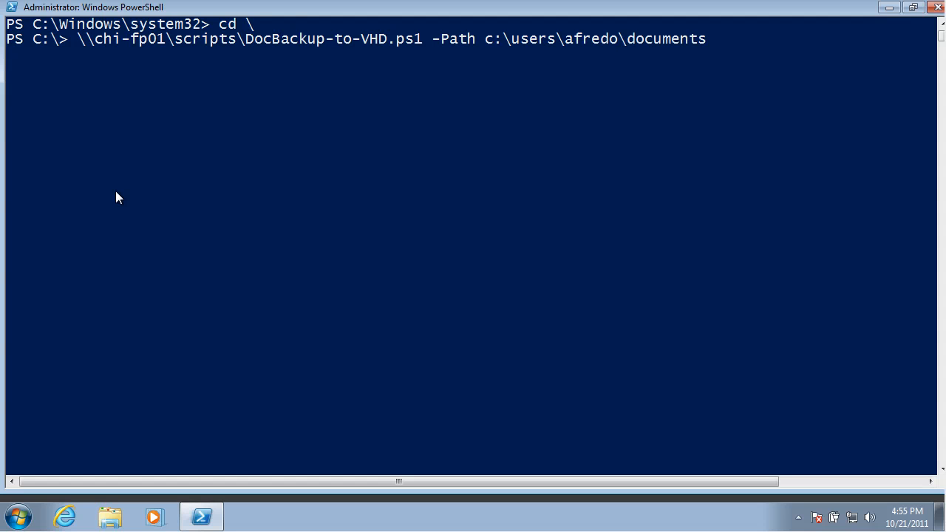
{"action": "type", "text": "-VHDPath"}
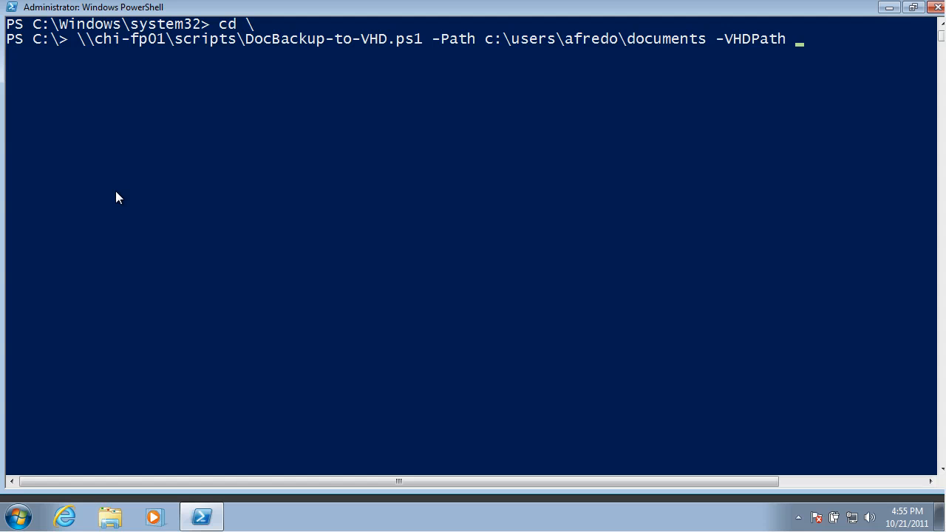
- Set -VHDPath to \\chi-fp01\backup\afre.vhd with drive letter z, and run the backup
{"action": "type", "text": "\\\\"}
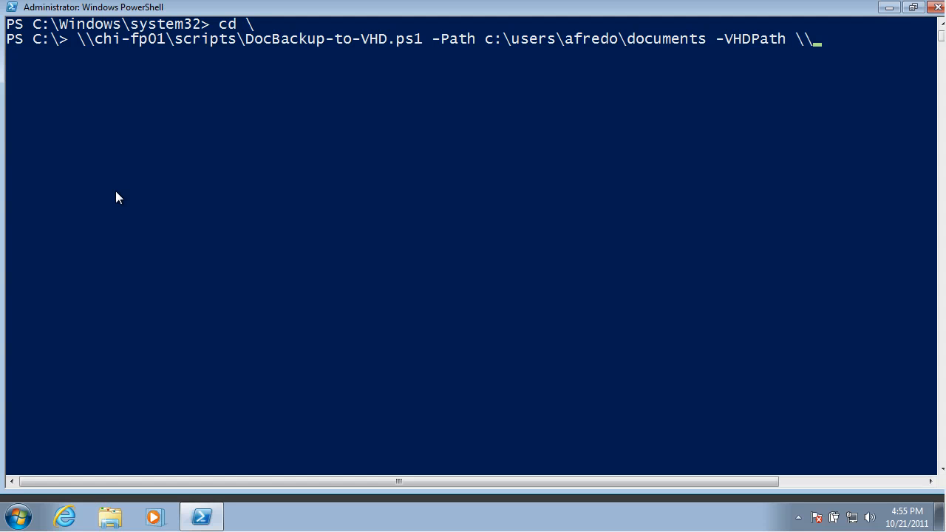
{"action": "type", "text": "ch"}
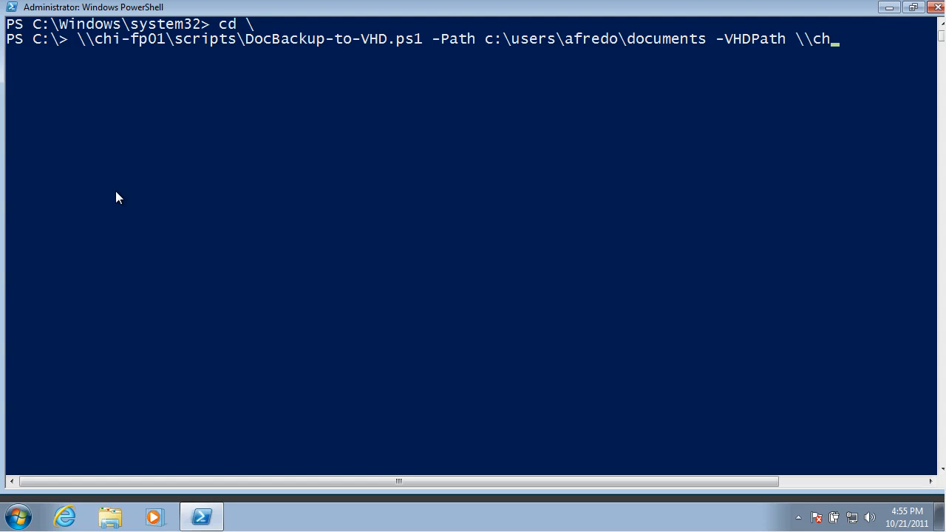
{"action": "type", "text": "i-fp"}
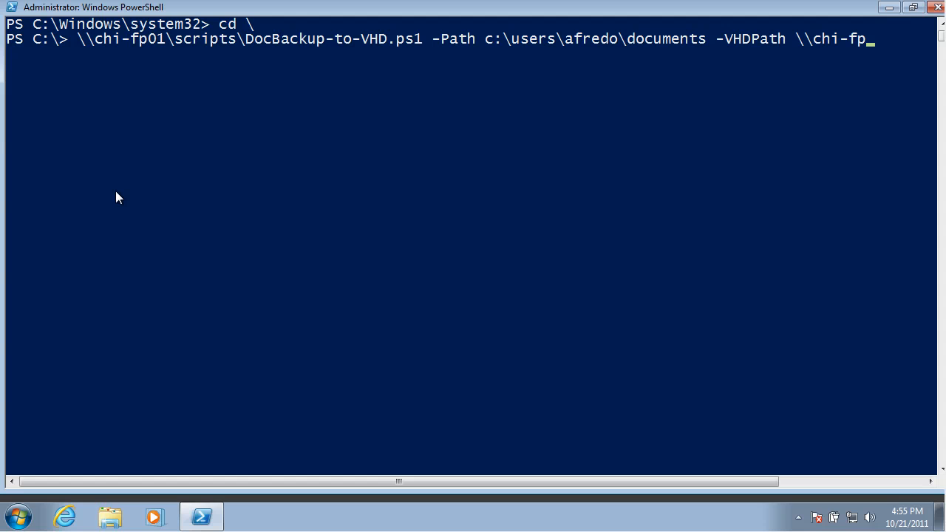
{"action": "type", "text": "01\\b"}
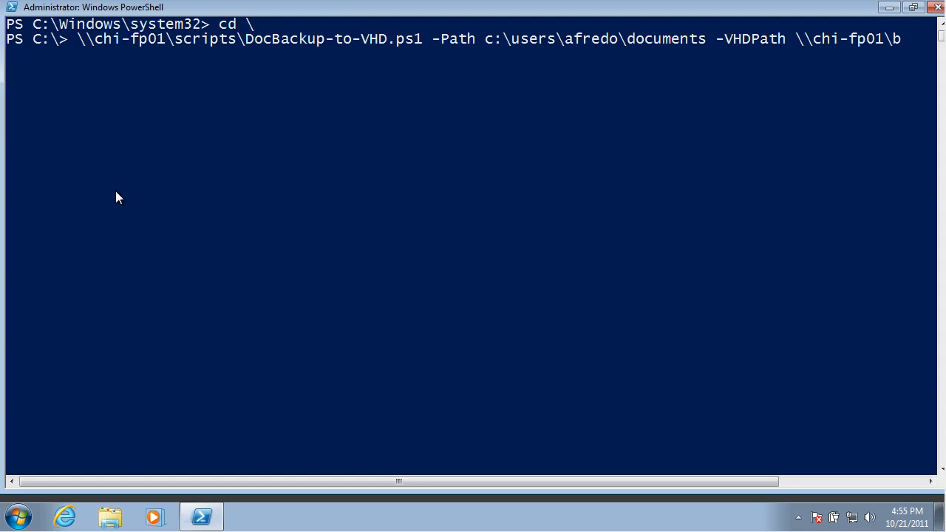
{"action": "type", "text": "ackup\\"}
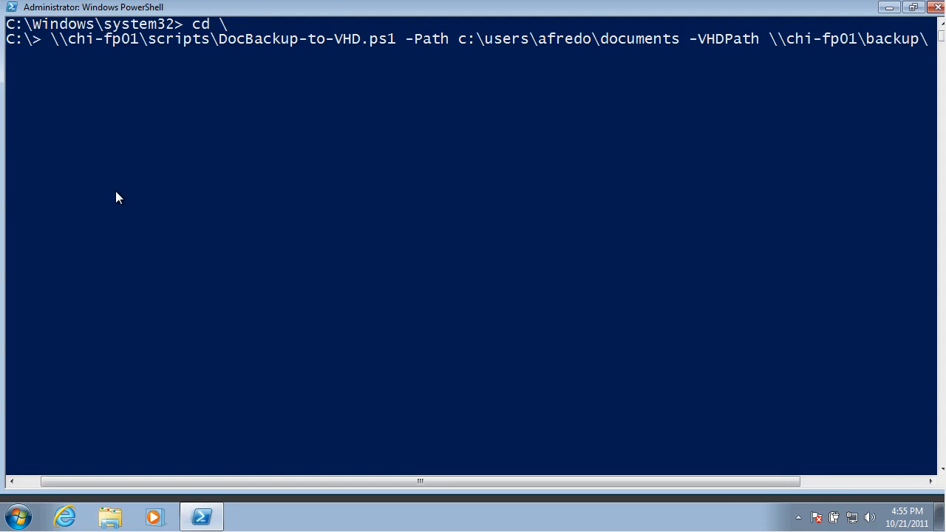
{"action": "type", "text": "afre"}
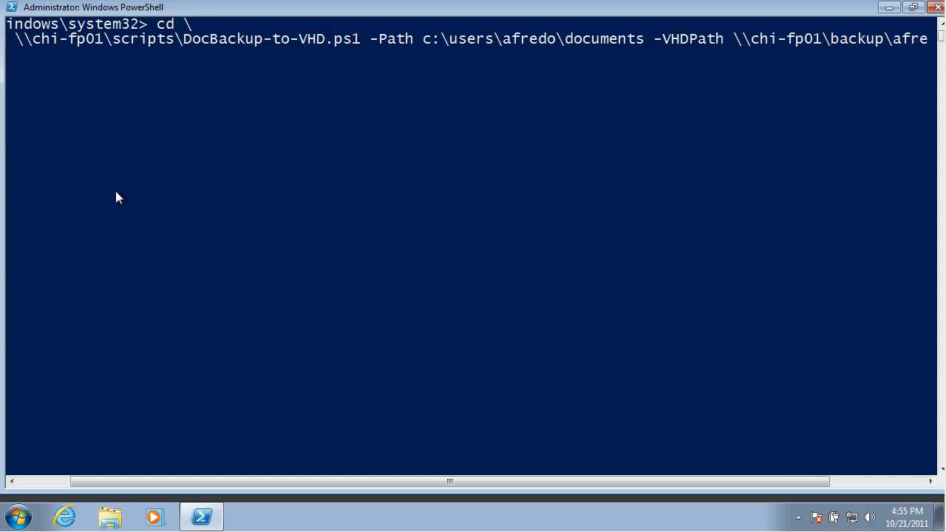
{"action": "type", "text": ".vhd"}
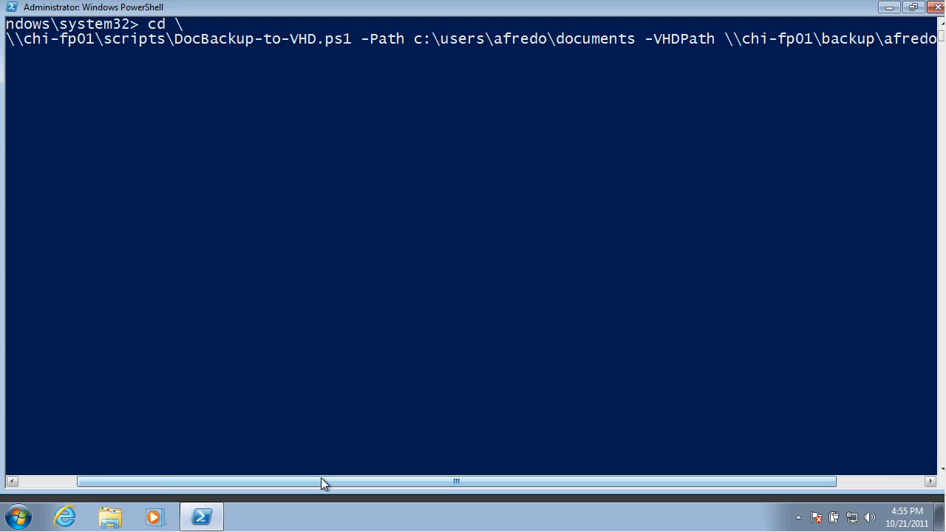
{"action": "mouse_move", "coordinate": [484, 486]}
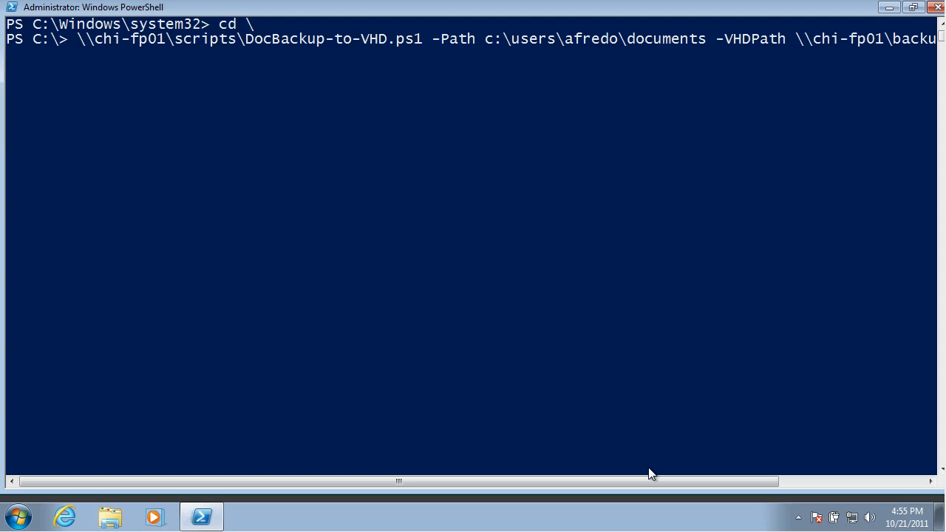
{"action": "type", "text": "z"}
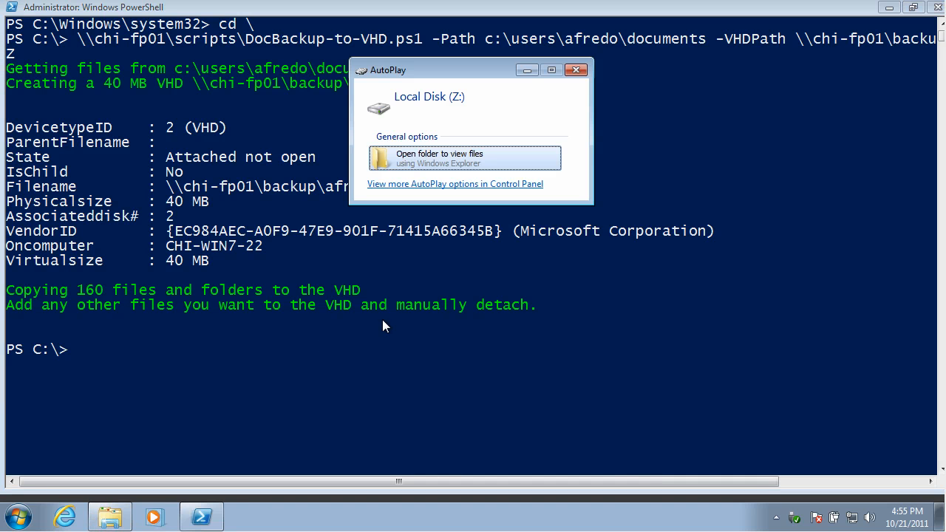
- Browse drive Z's copied documents folder to confirm its files, then close Explorer
{"action": "left_click", "coordinate": [439, 157]}
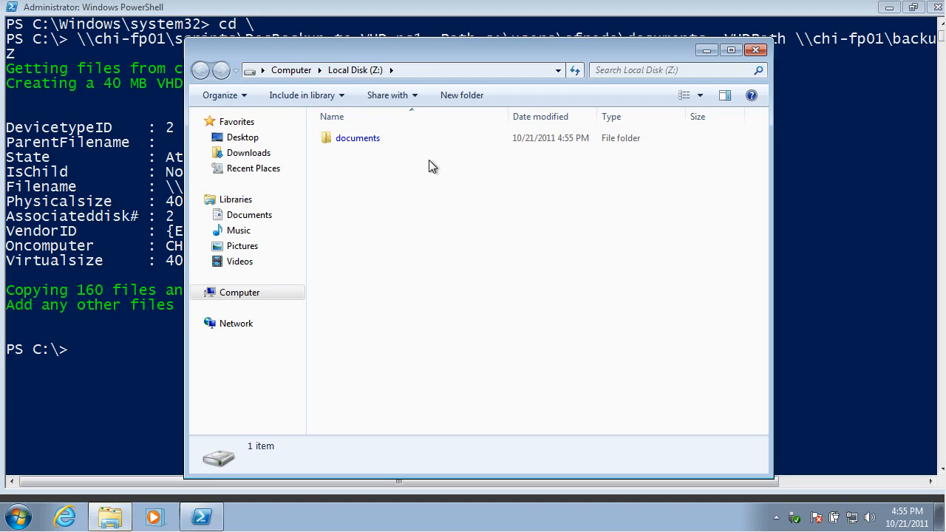
{"action": "double_click", "coordinate": [357, 137]}
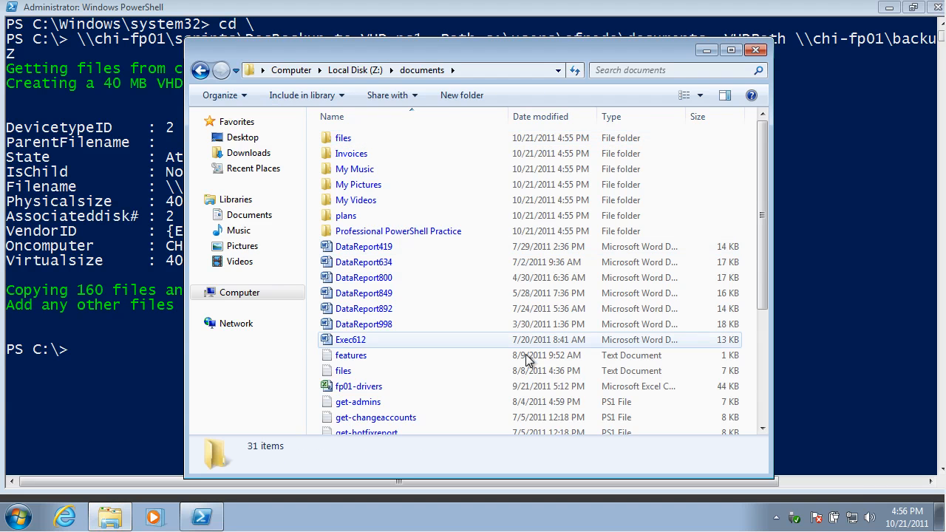
{"action": "mouse_move", "coordinate": [478, 235]}
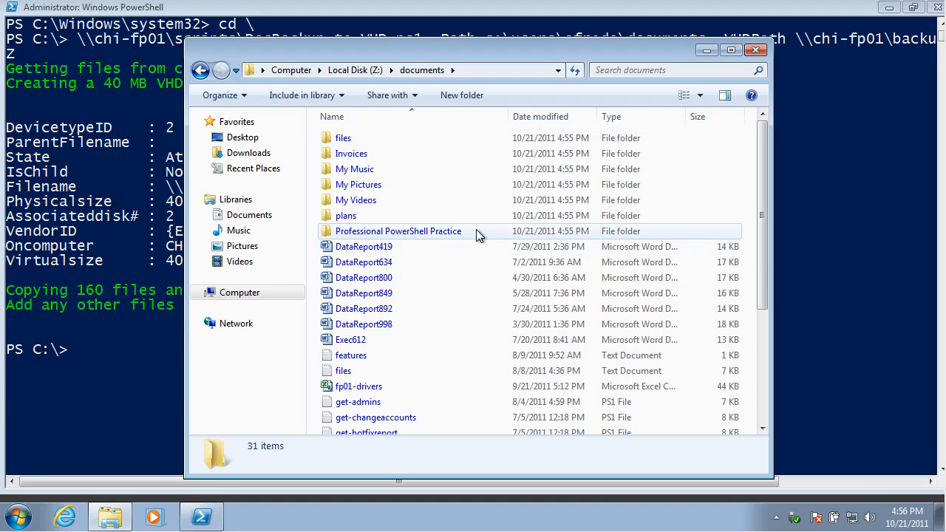
{"action": "scroll", "scroll_direction": "down", "scroll_amount": 3}
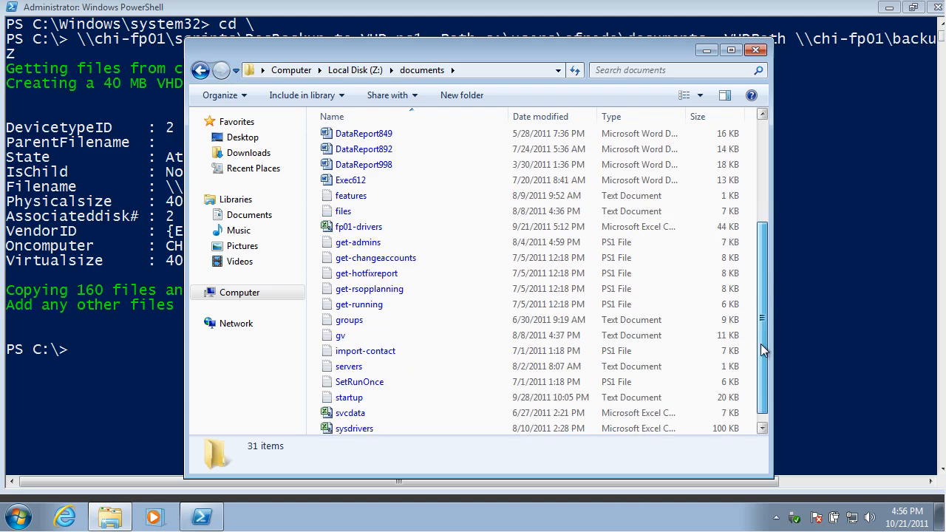
{"action": "scroll", "scroll_direction": "down", "scroll_amount": 3}
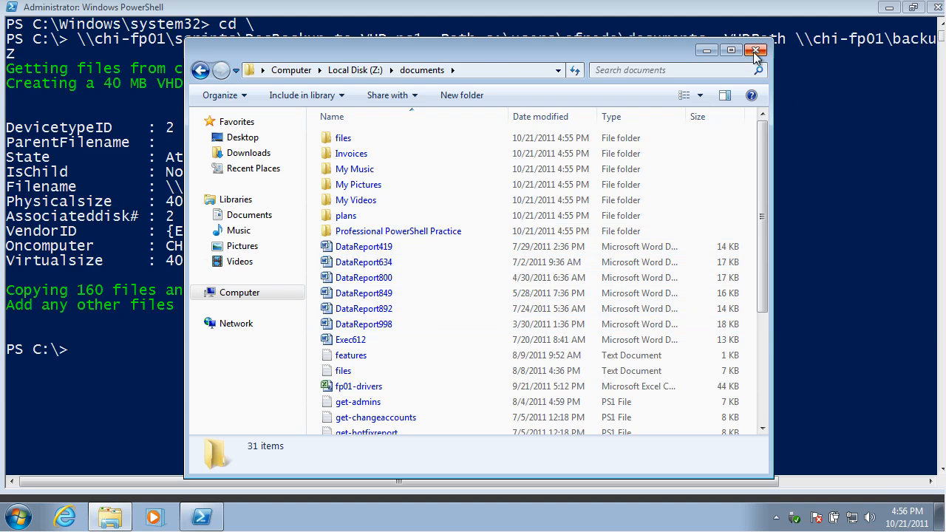
{"action": "left_click", "coordinate": [753, 51]}
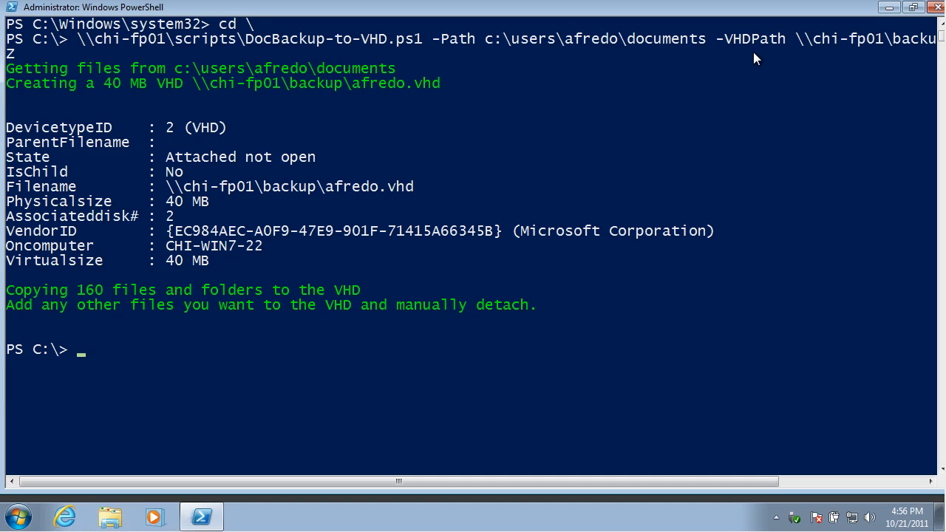
{"action": "mouse_move", "coordinate": [302, 408]}
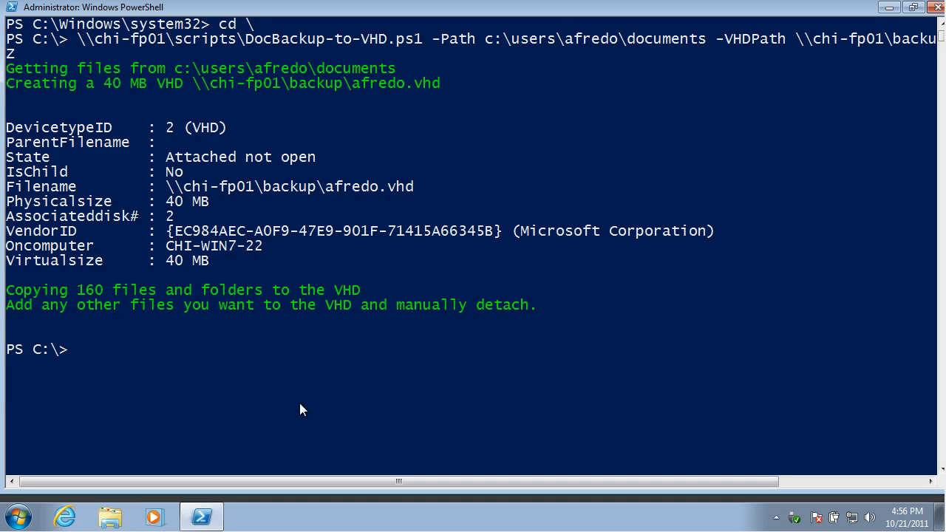
- Run diskmgmt.msc from the PowerShell prompt to bring up Disk Management
{"action": "type", "text": "disk"}
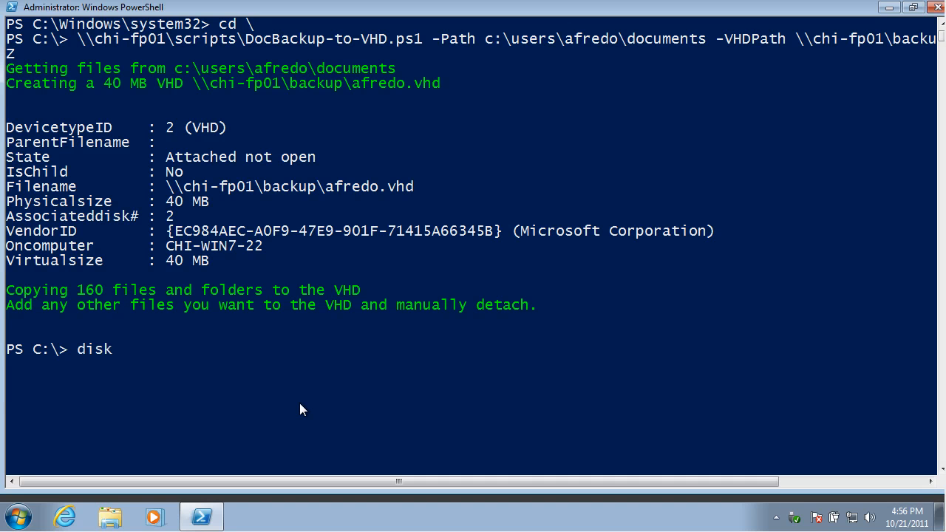
{"action": "type", "text": "ms"}
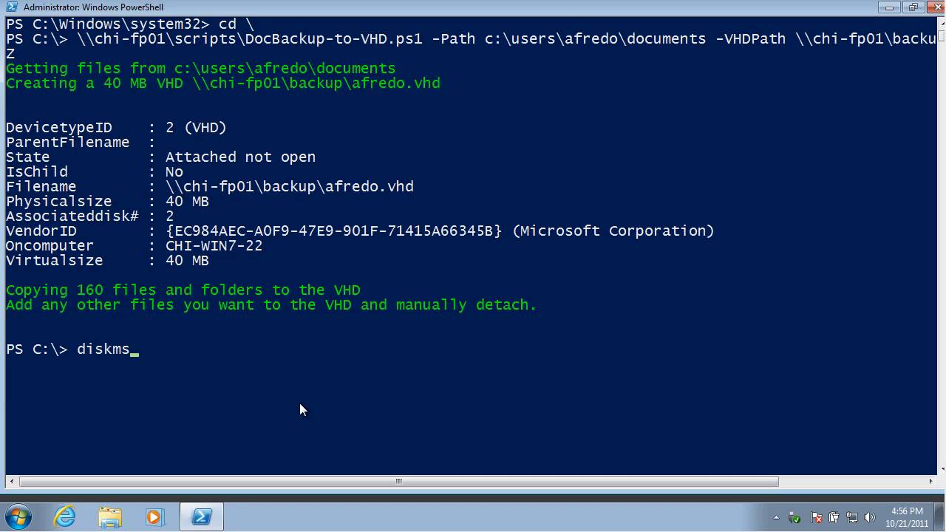
{"action": "type", "text": "gmt"}
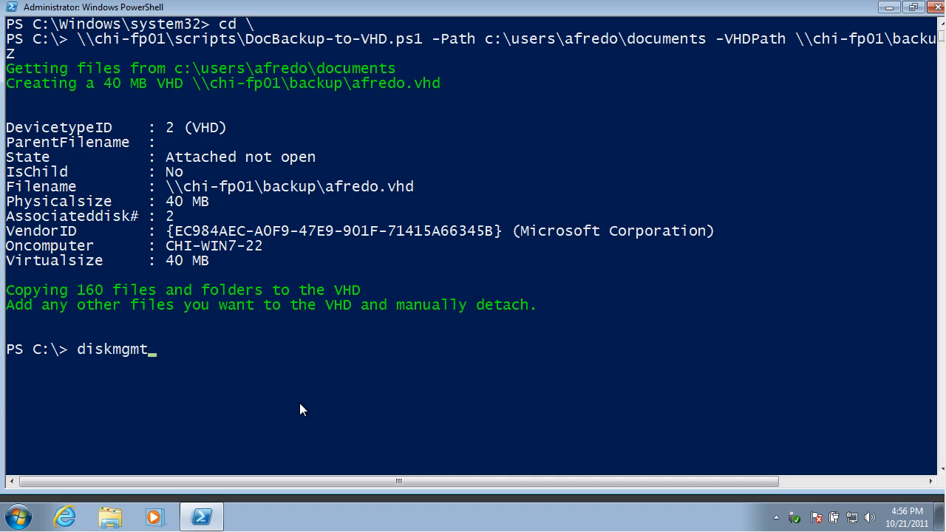
{"action": "type", "text": ".msc"}
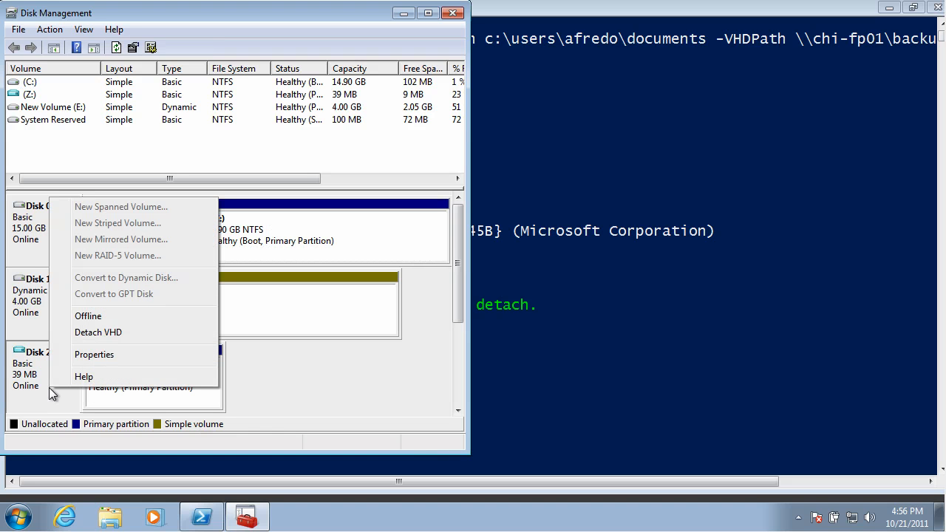
- Detach the Disk 2 VHD without deleting its file, then close Disk Management
{"action": "left_click", "coordinate": [98, 332]}
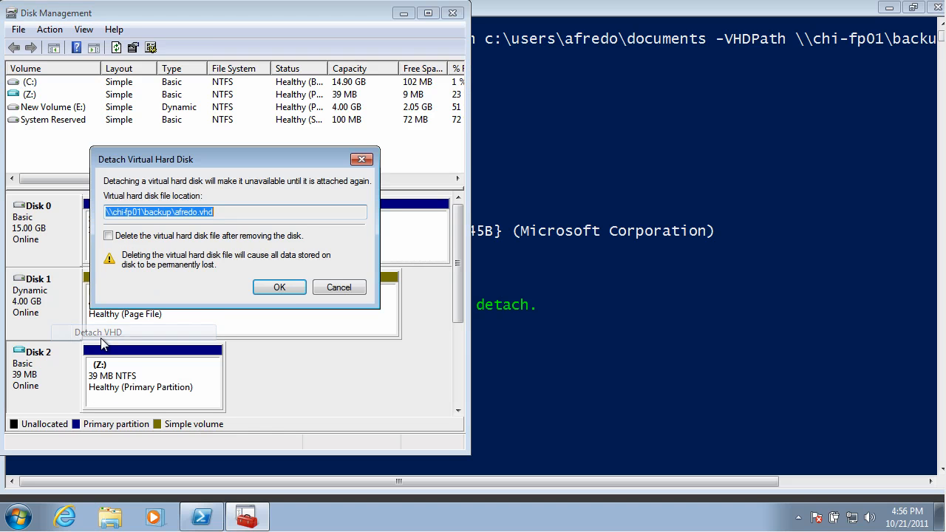
{"action": "left_click", "coordinate": [278, 287]}
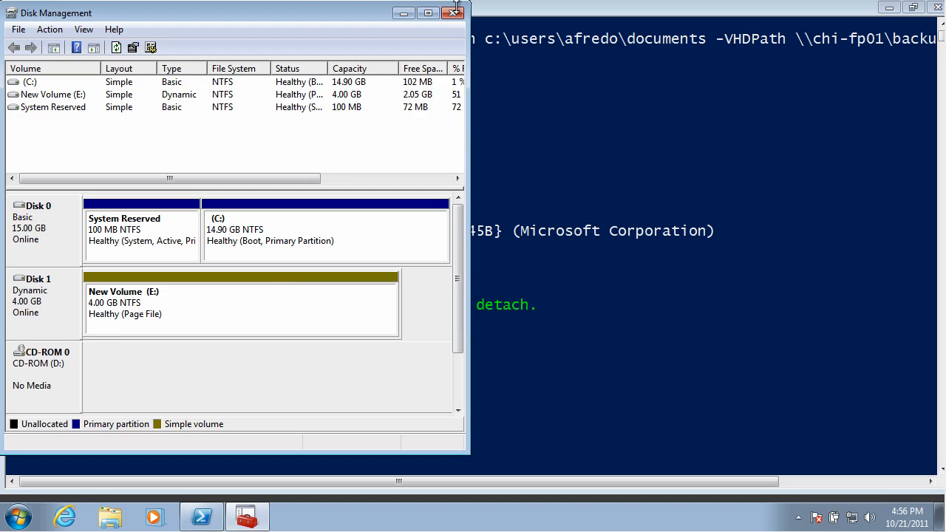
{"action": "mouse_move", "coordinate": [454, 13]}
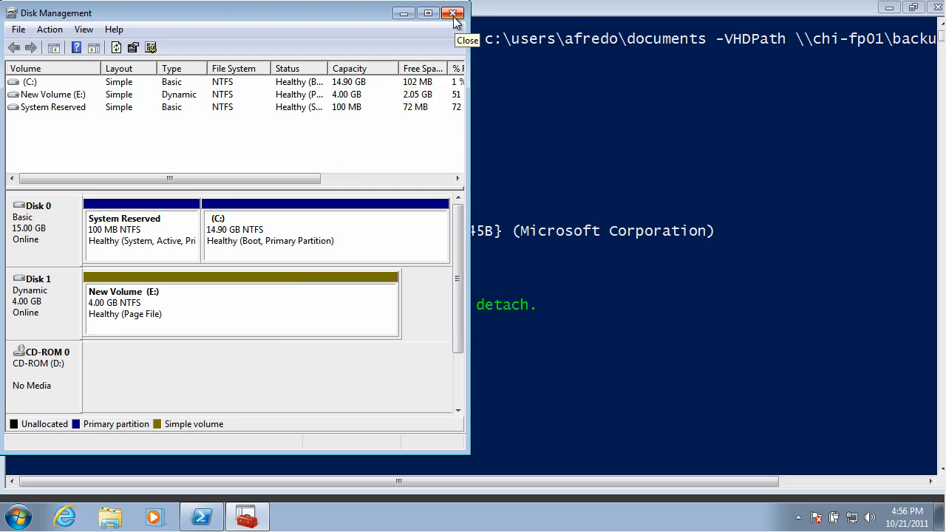
{"action": "left_click", "coordinate": [454, 15]}
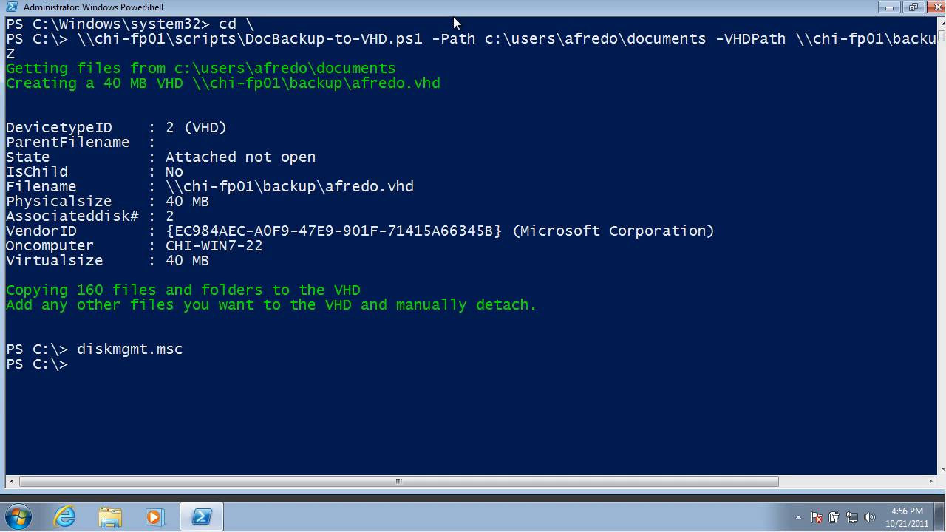
- Enter cls to clear the PowerShell console
{"action": "type", "text": "cls"}
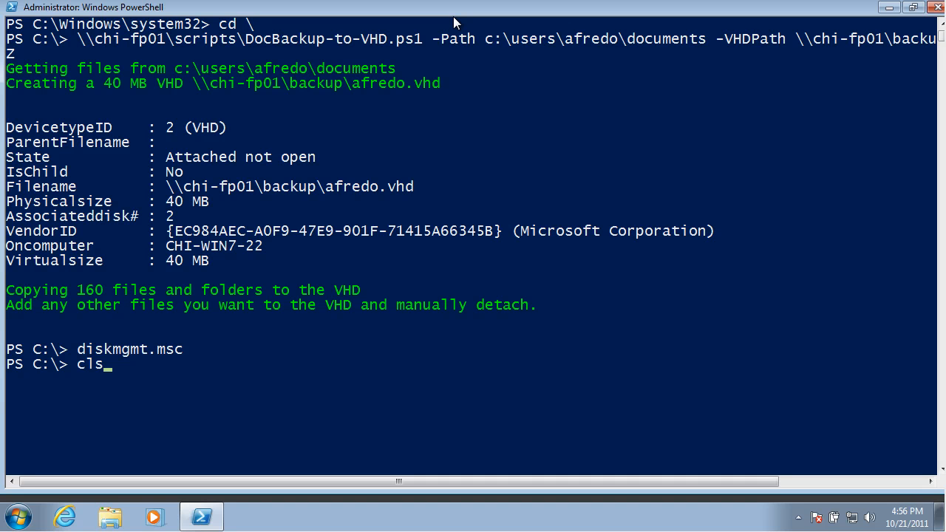